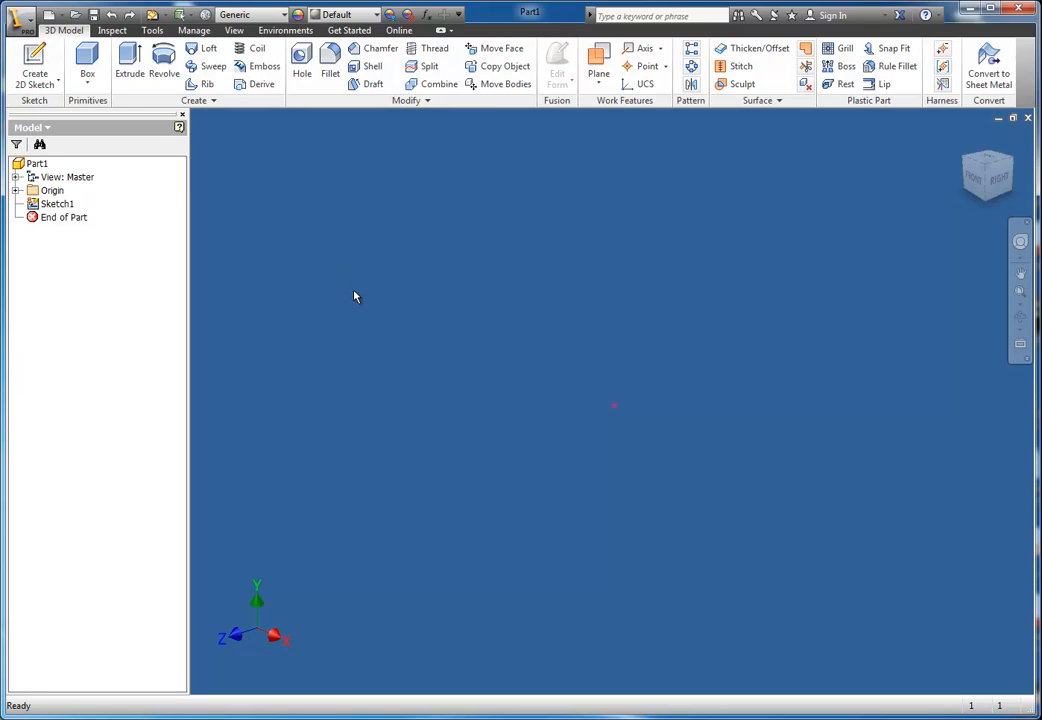
{"action": "mouse_move", "coordinate": [350, 294]}
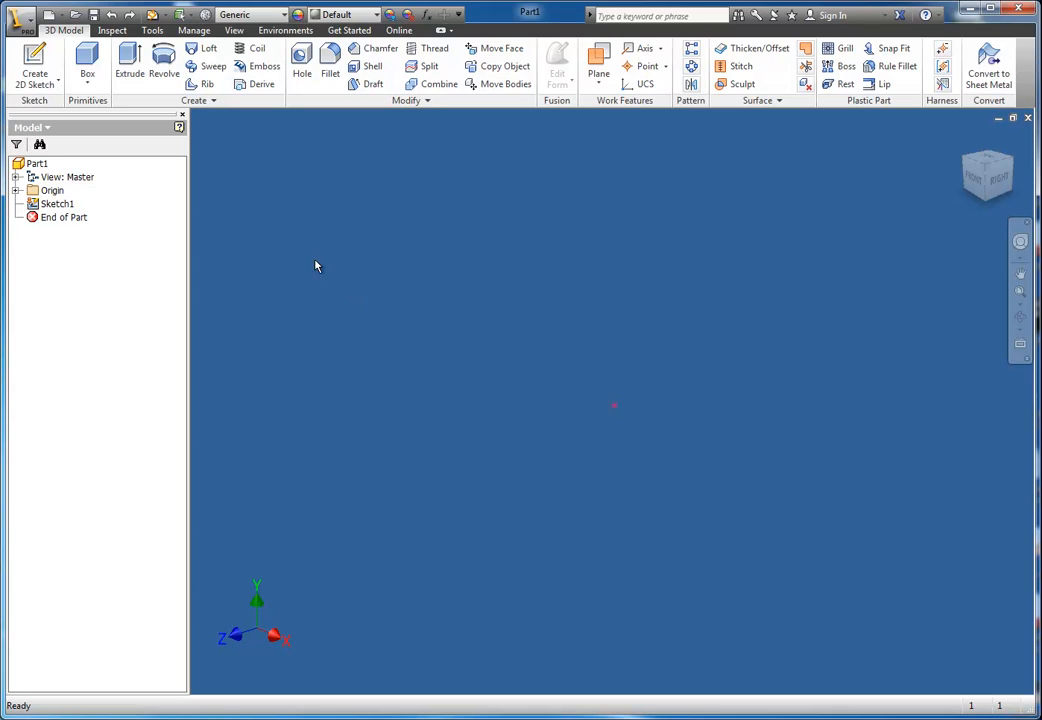
{"action": "mouse_move", "coordinate": [36, 64]}
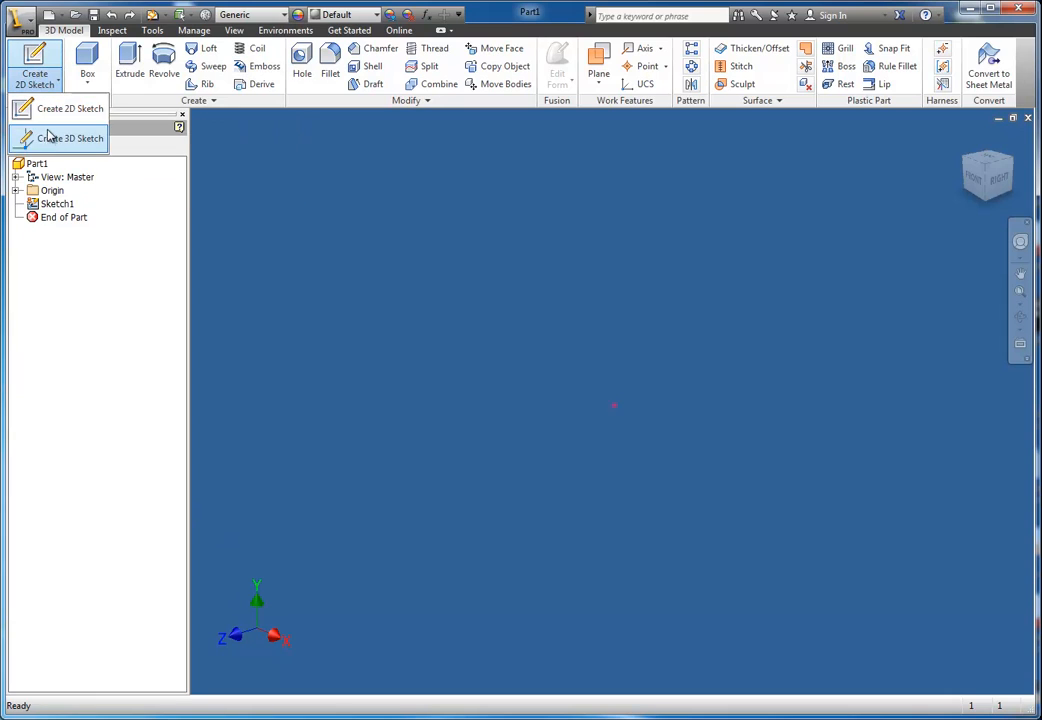
{"action": "mouse_move", "coordinate": [68, 148]}
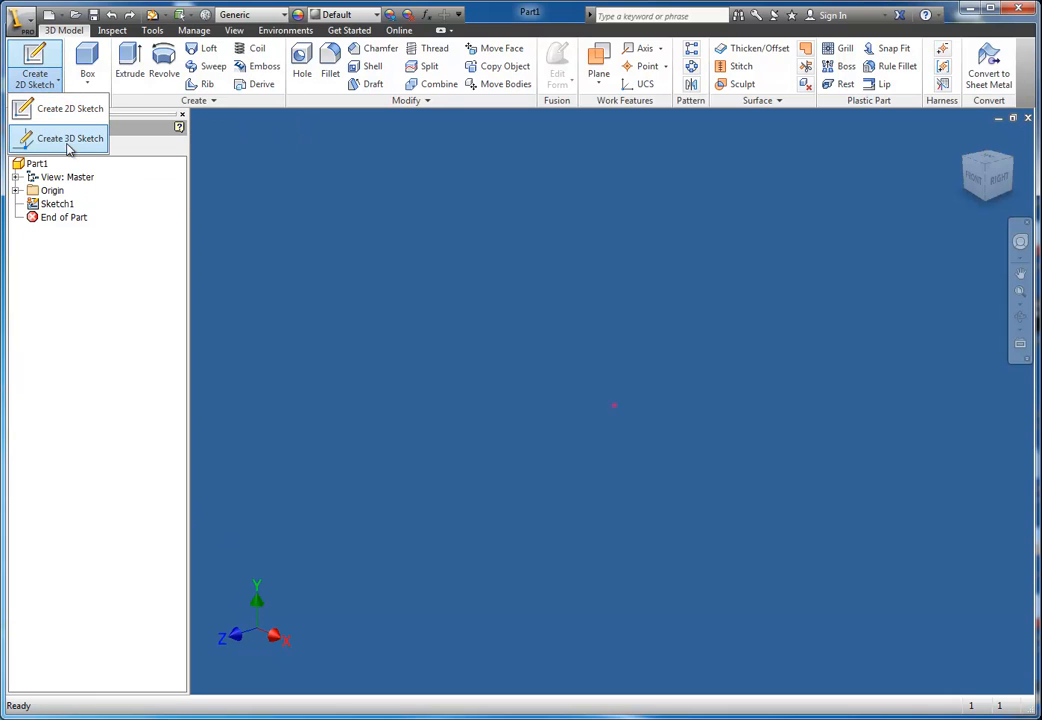
{"action": "mouse_move", "coordinate": [70, 138]}
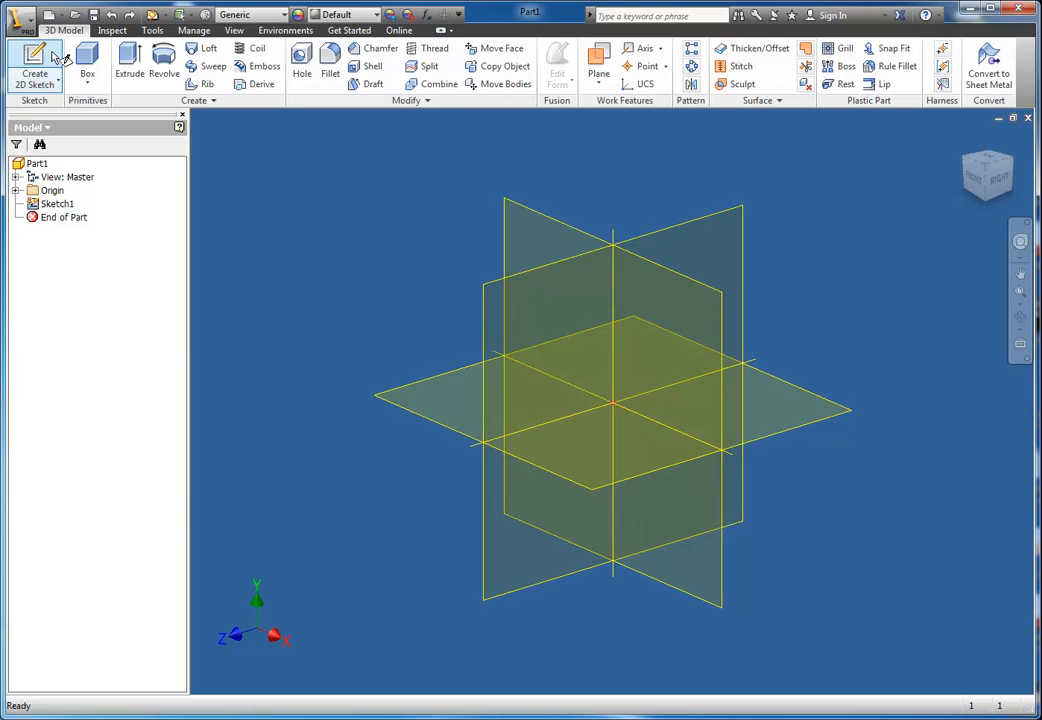
{"action": "left_click", "coordinate": [34, 60]}
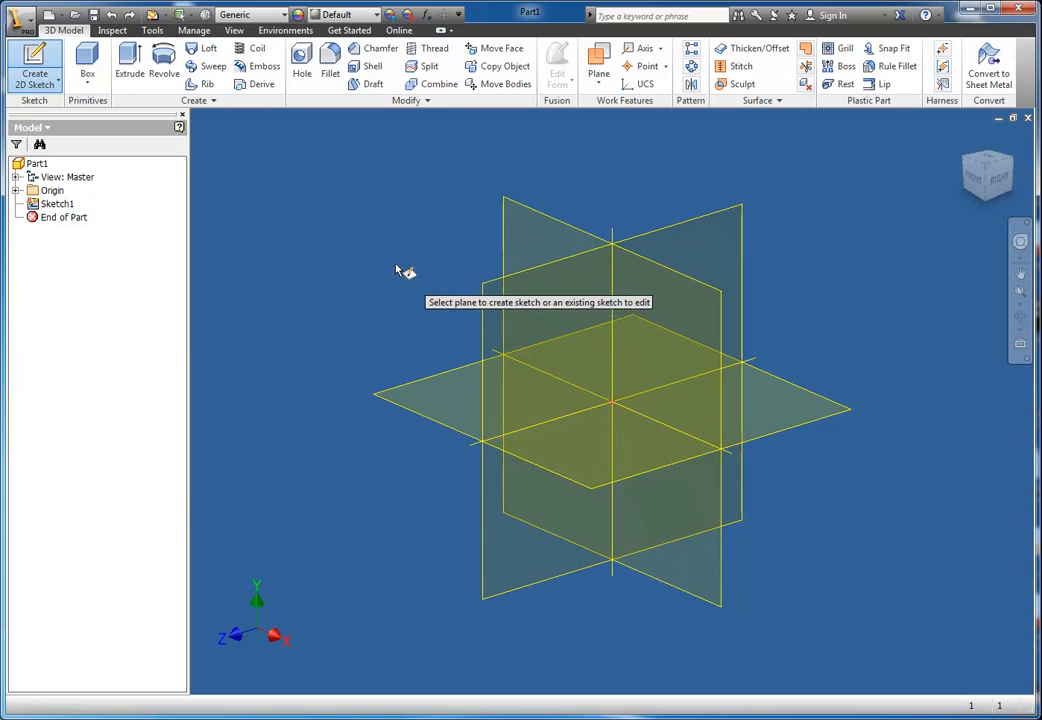
{"action": "mouse_move", "coordinate": [368, 156]}
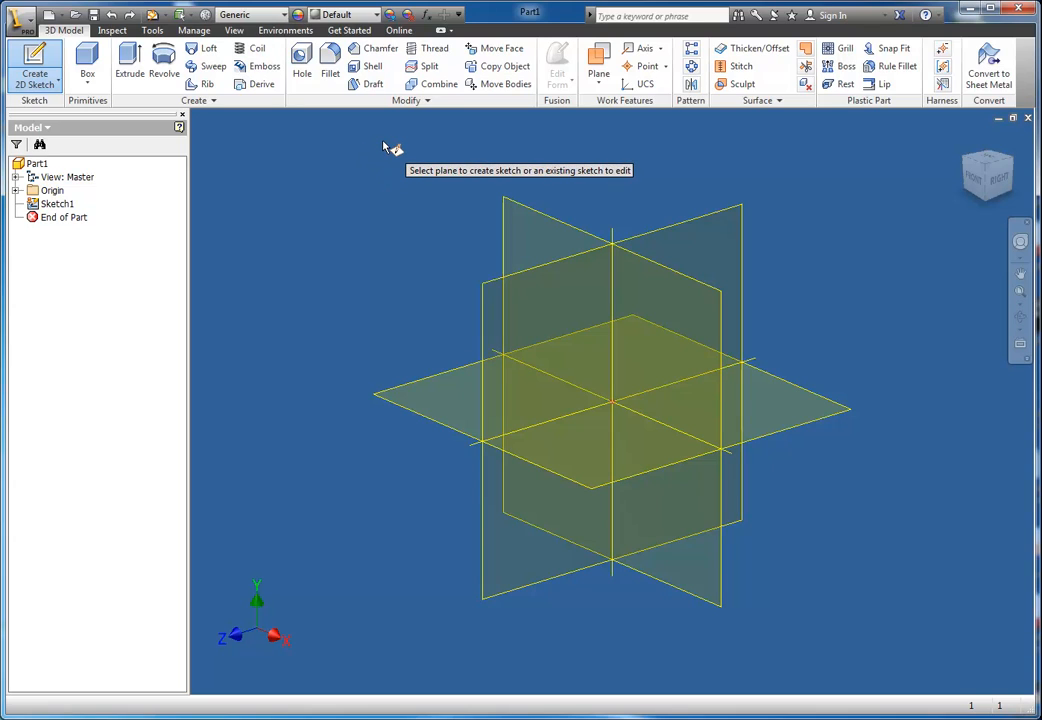
{"action": "mouse_move", "coordinate": [388, 144]}
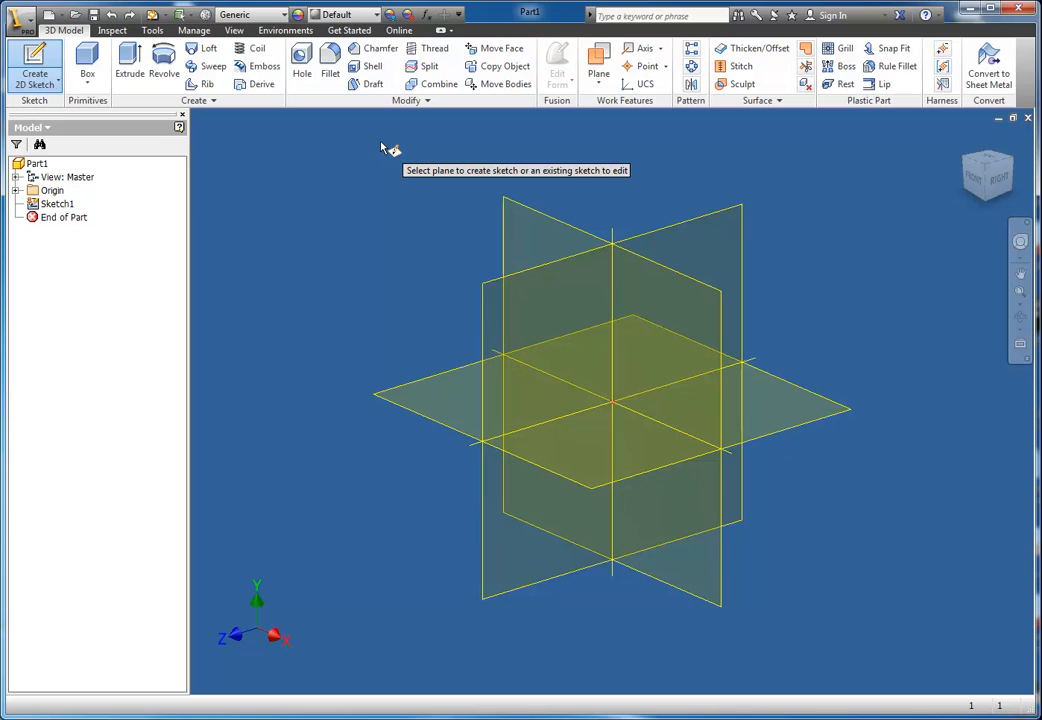
{"action": "mouse_move", "coordinate": [540, 216]}
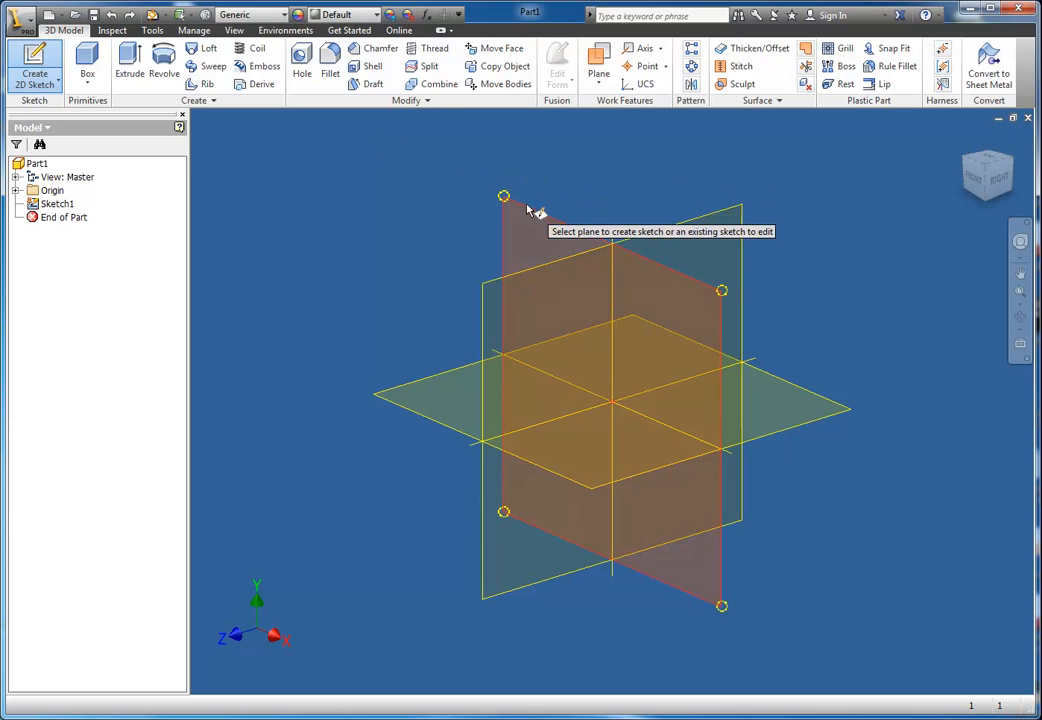
{"action": "mouse_move", "coordinate": [464, 170]}
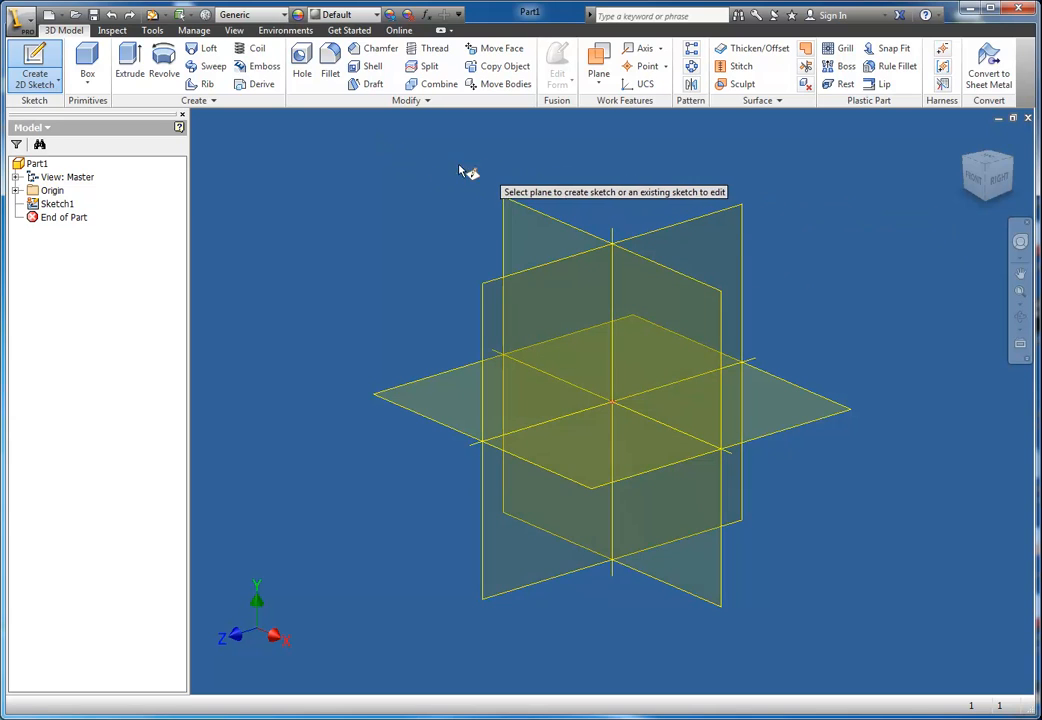
{"action": "mouse_move", "coordinate": [904, 222]}
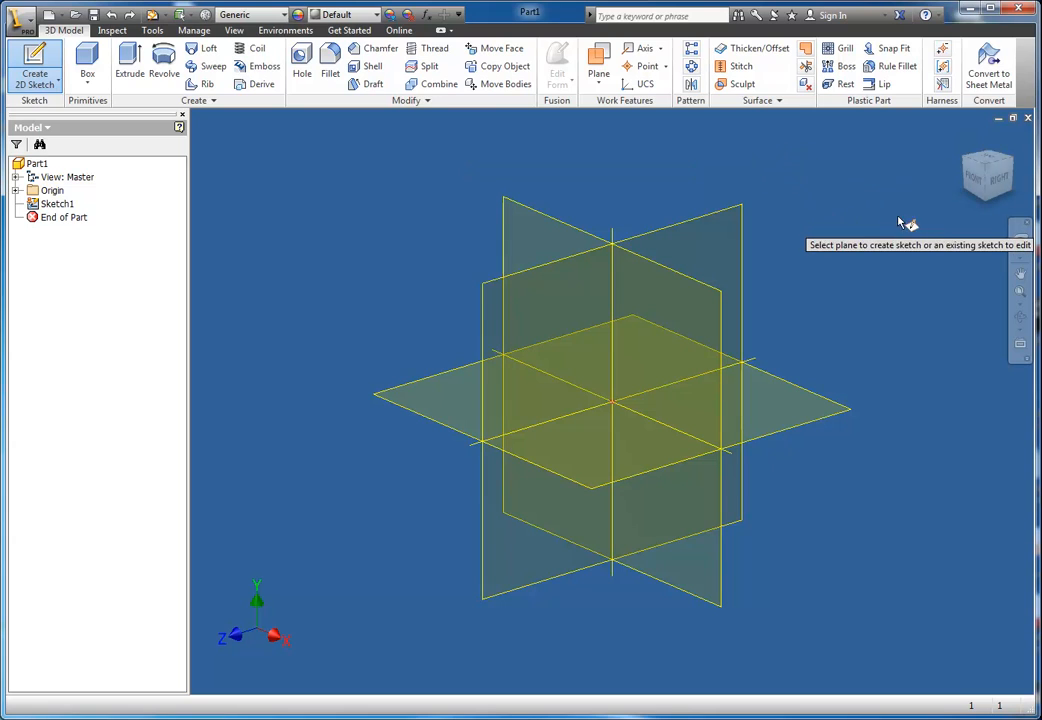
{"action": "mouse_move", "coordinate": [944, 220]}
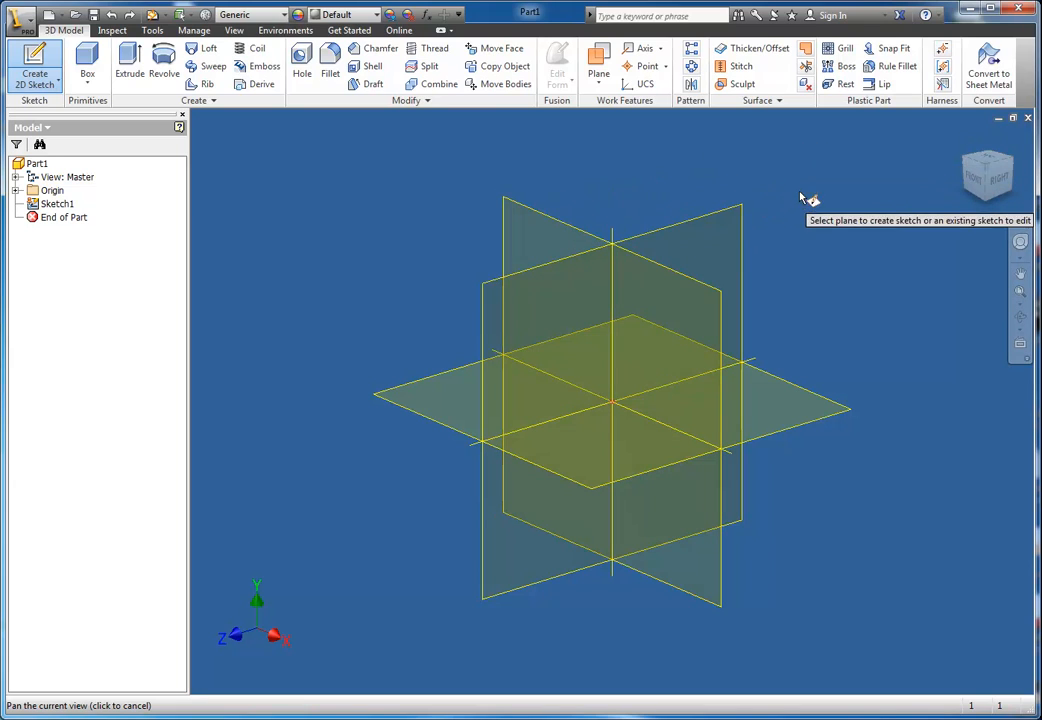
{"action": "mouse_move", "coordinate": [960, 196]}
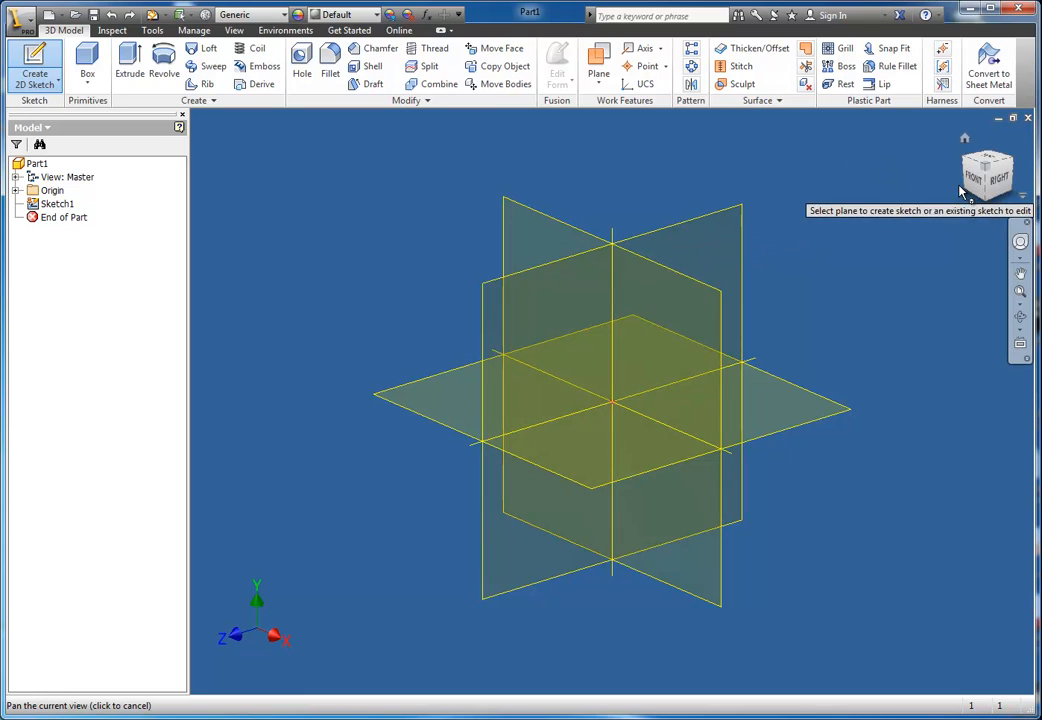
{"action": "mouse_move", "coordinate": [976, 180]}
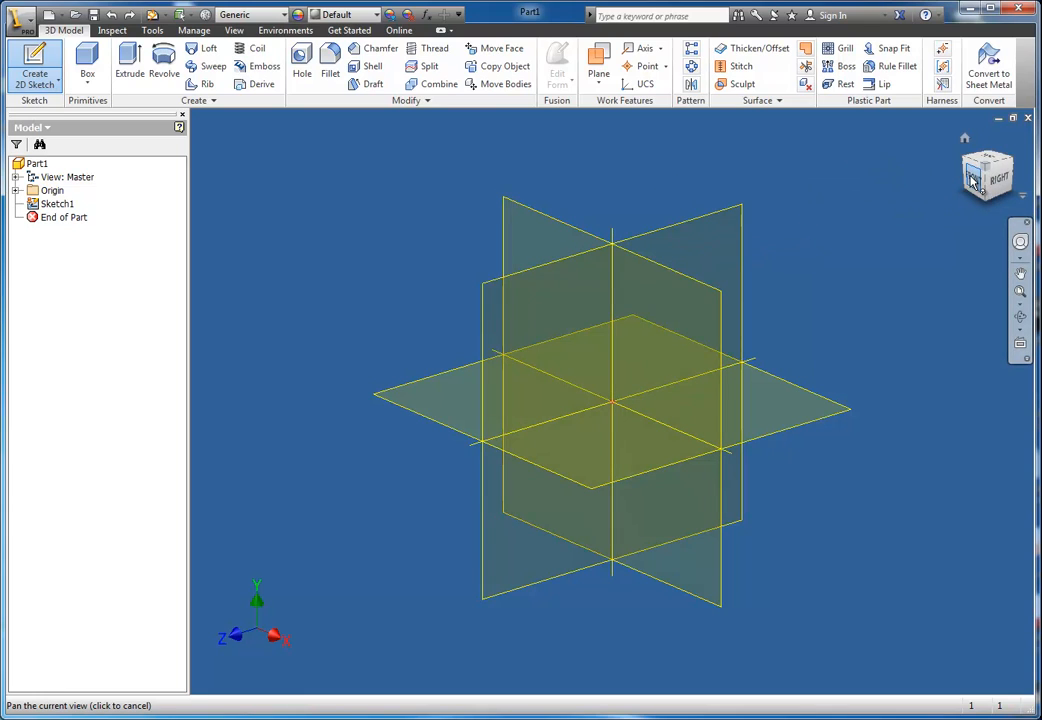
{"action": "mouse_move", "coordinate": [718, 180]}
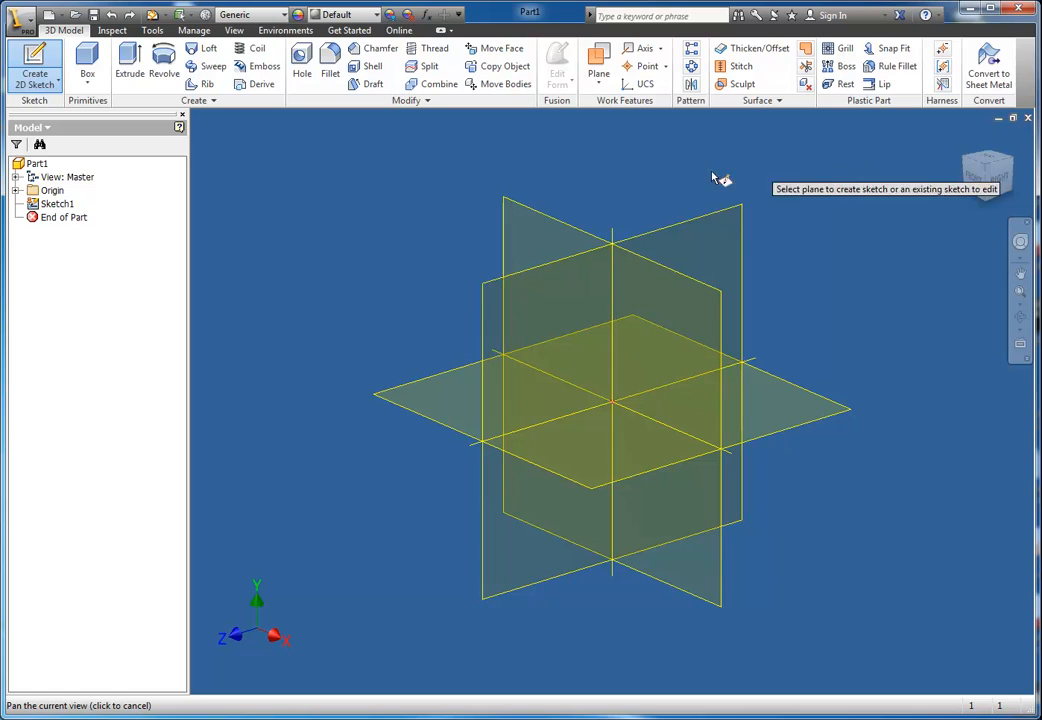
{"action": "mouse_move", "coordinate": [684, 200]}
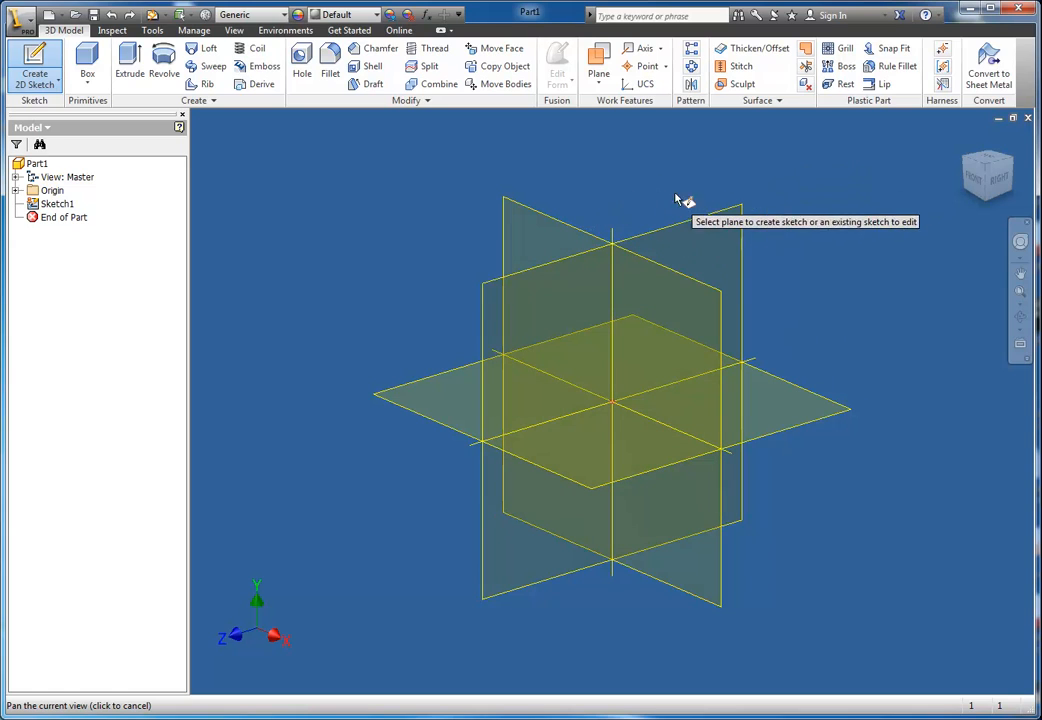
{"action": "mouse_move", "coordinate": [620, 188]}
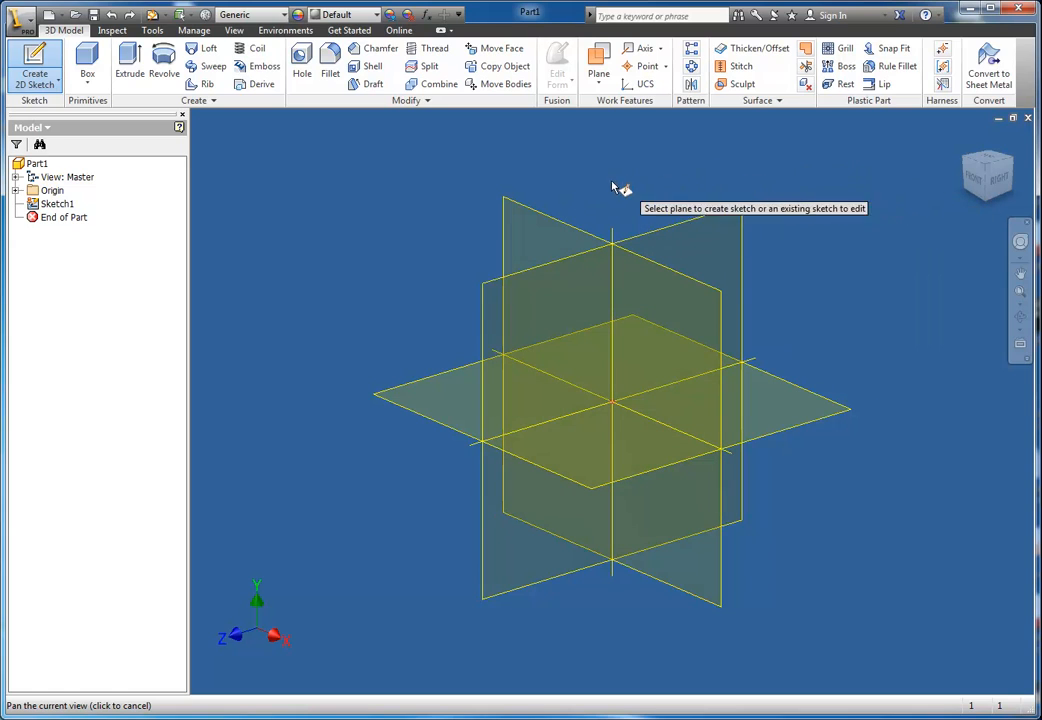
{"action": "mouse_move", "coordinate": [636, 176]}
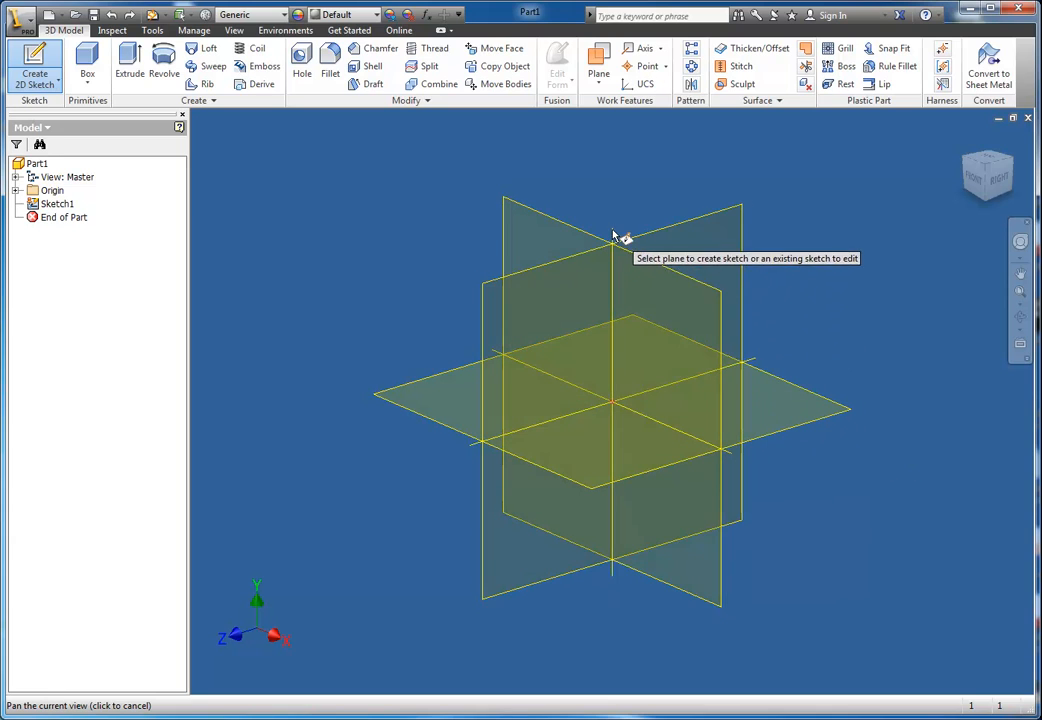
{"action": "mouse_move", "coordinate": [690, 424]}
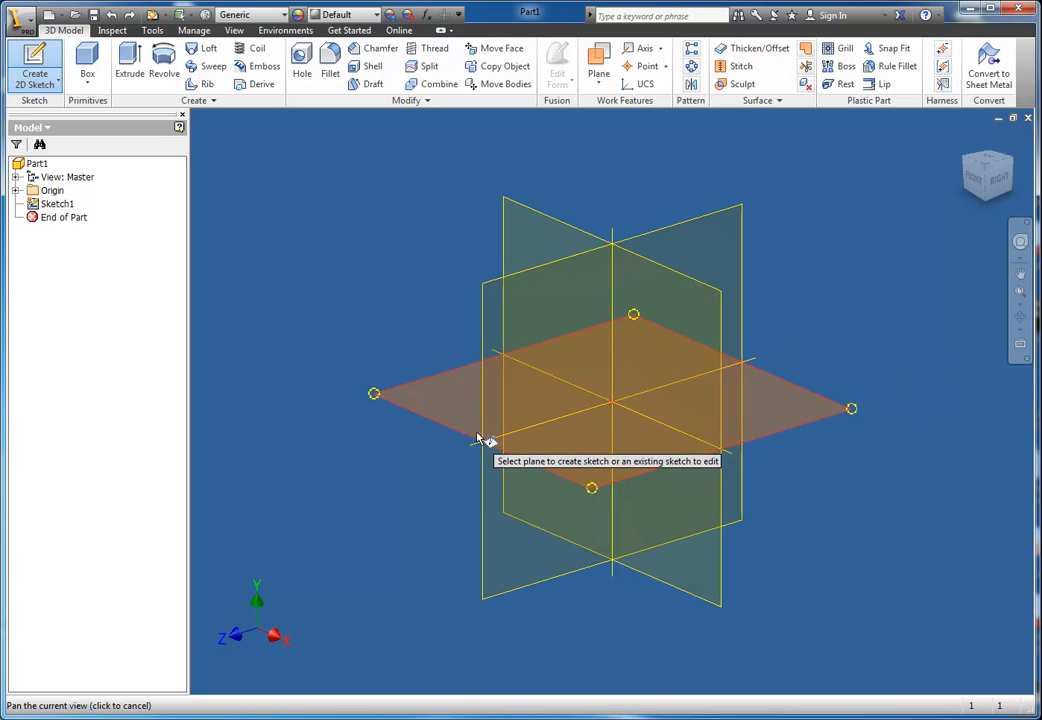
{"action": "mouse_move", "coordinate": [864, 296]}
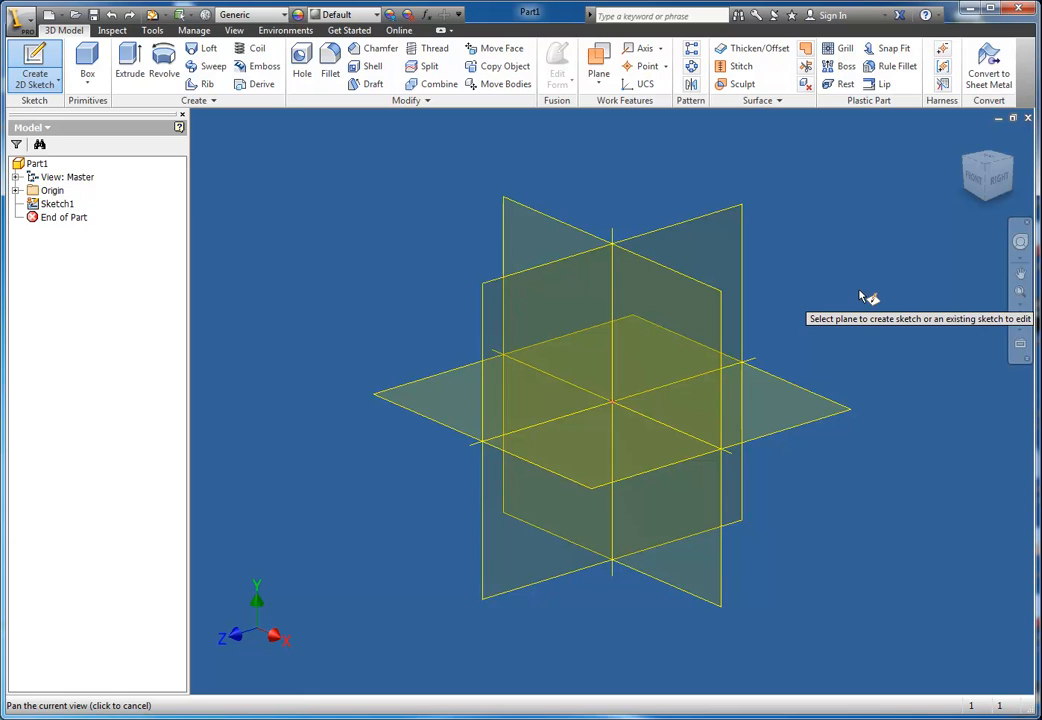
{"action": "mouse_move", "coordinate": [600, 408]}
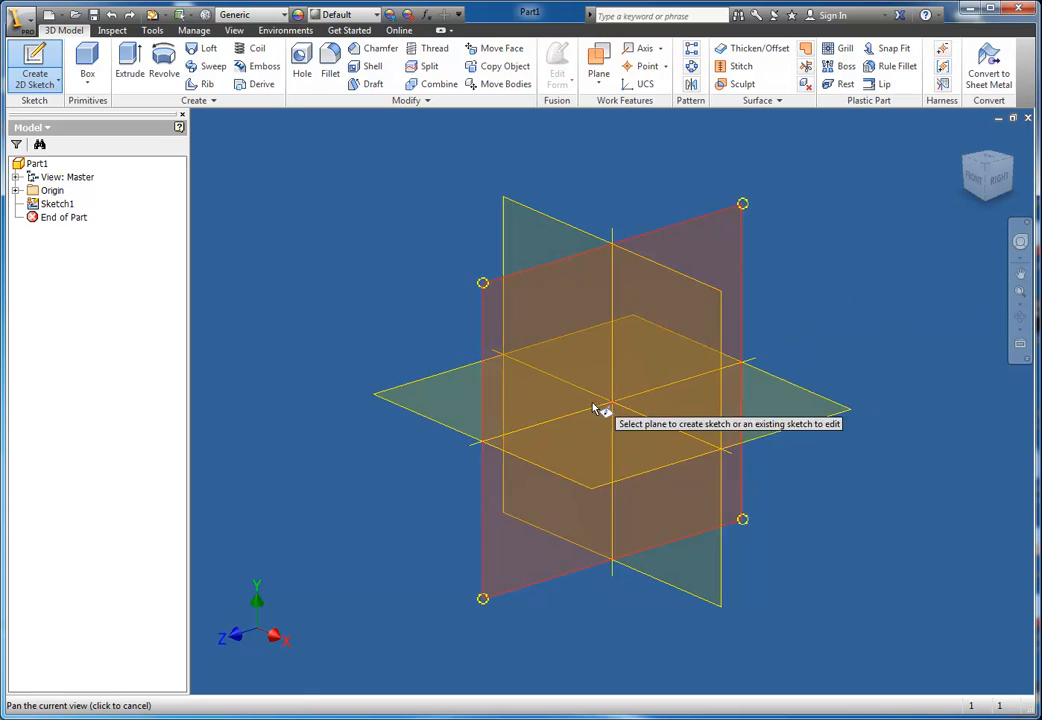
{"action": "mouse_move", "coordinate": [256, 664]}
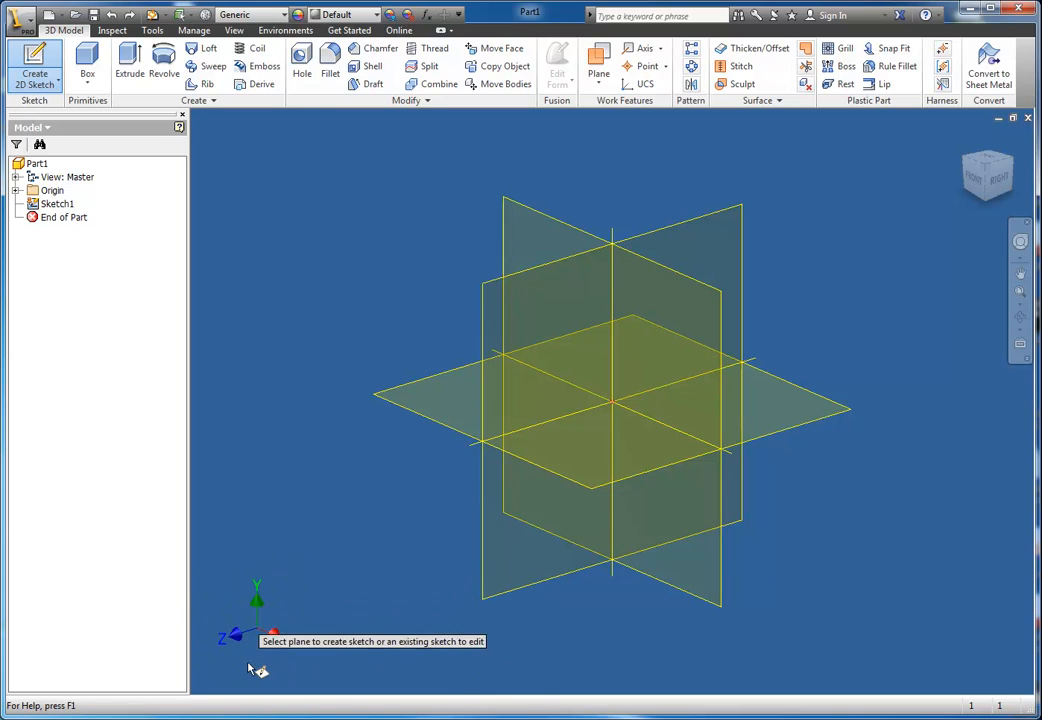
{"action": "mouse_move", "coordinate": [320, 580]}
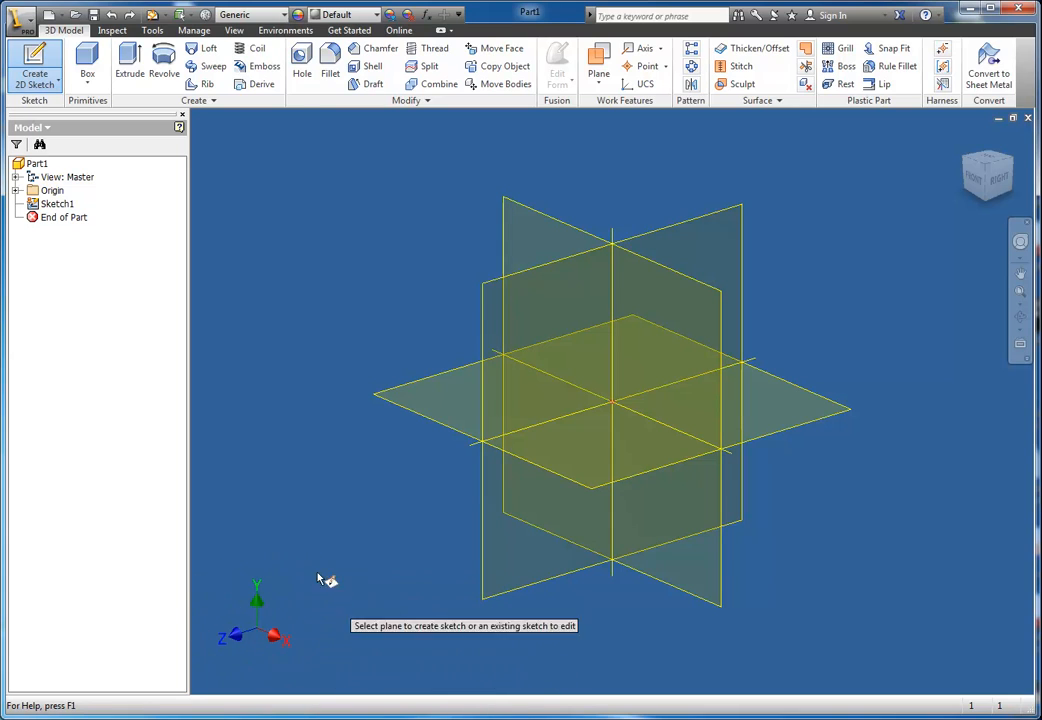
{"action": "mouse_move", "coordinate": [278, 630]}
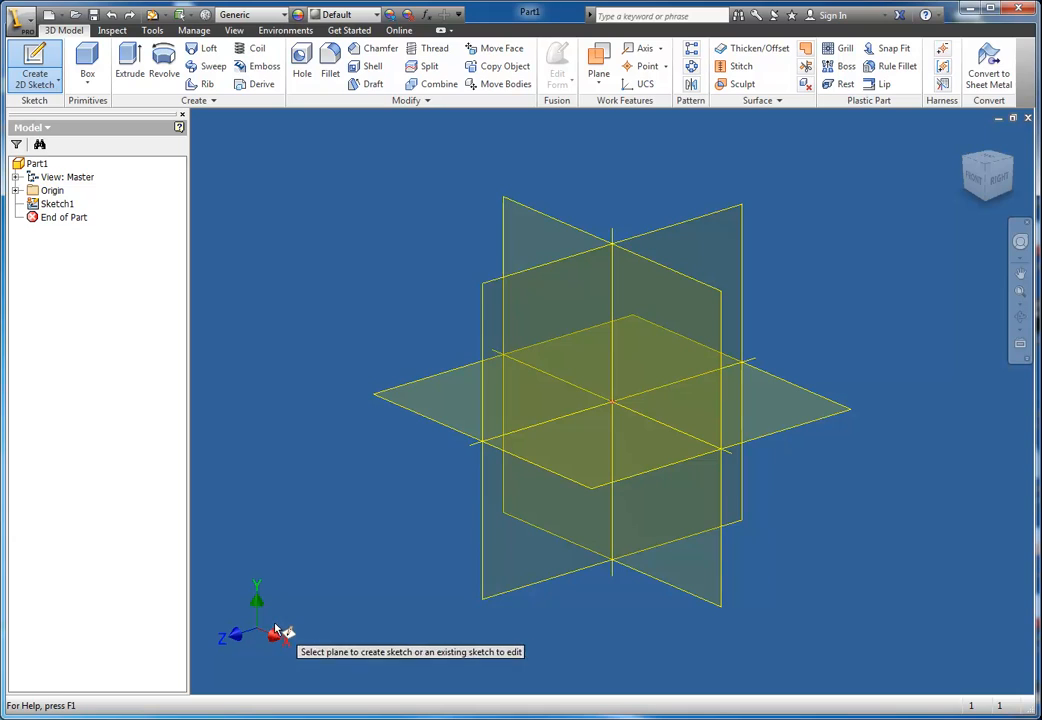
{"action": "mouse_move", "coordinate": [370, 636]}
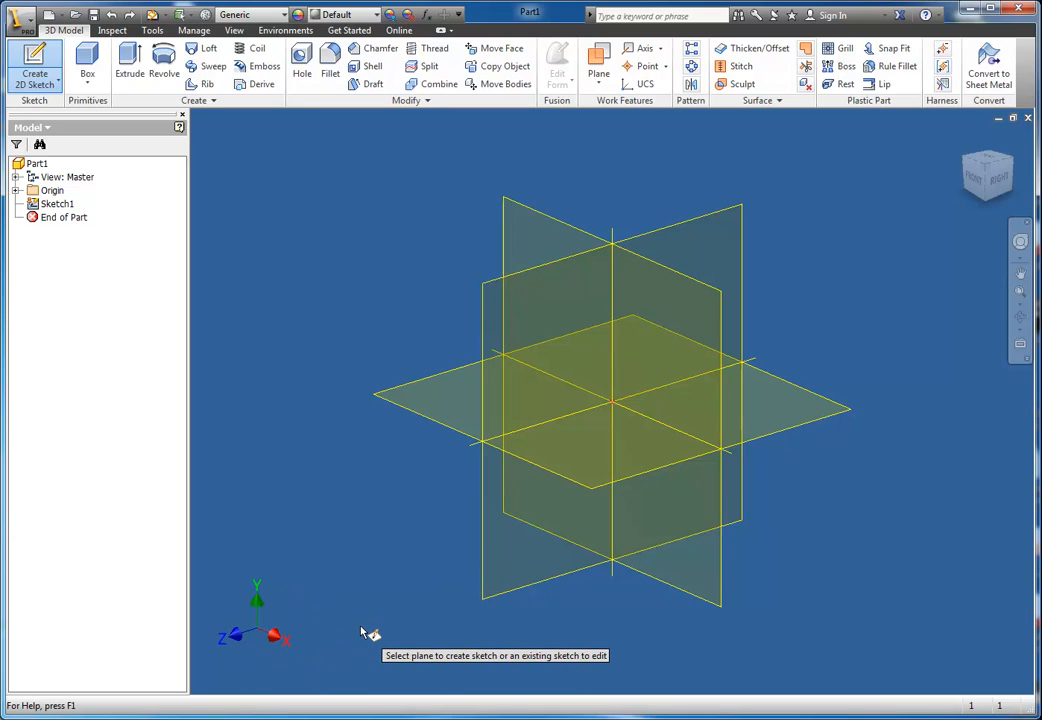
{"action": "mouse_move", "coordinate": [244, 632]}
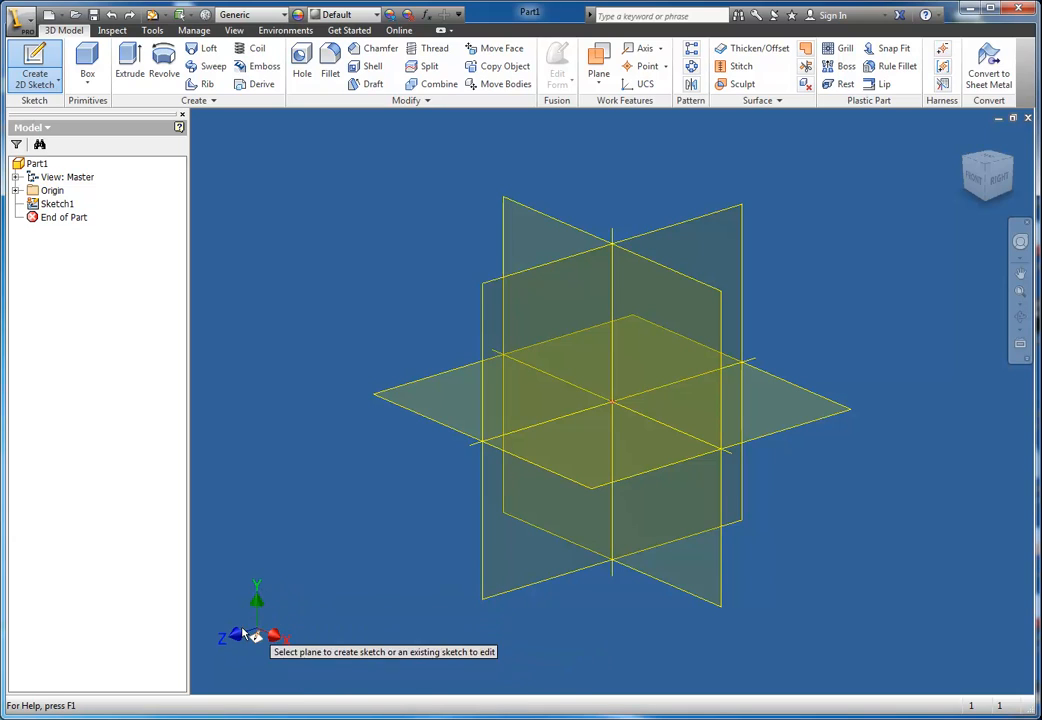
{"action": "mouse_move", "coordinate": [324, 644]}
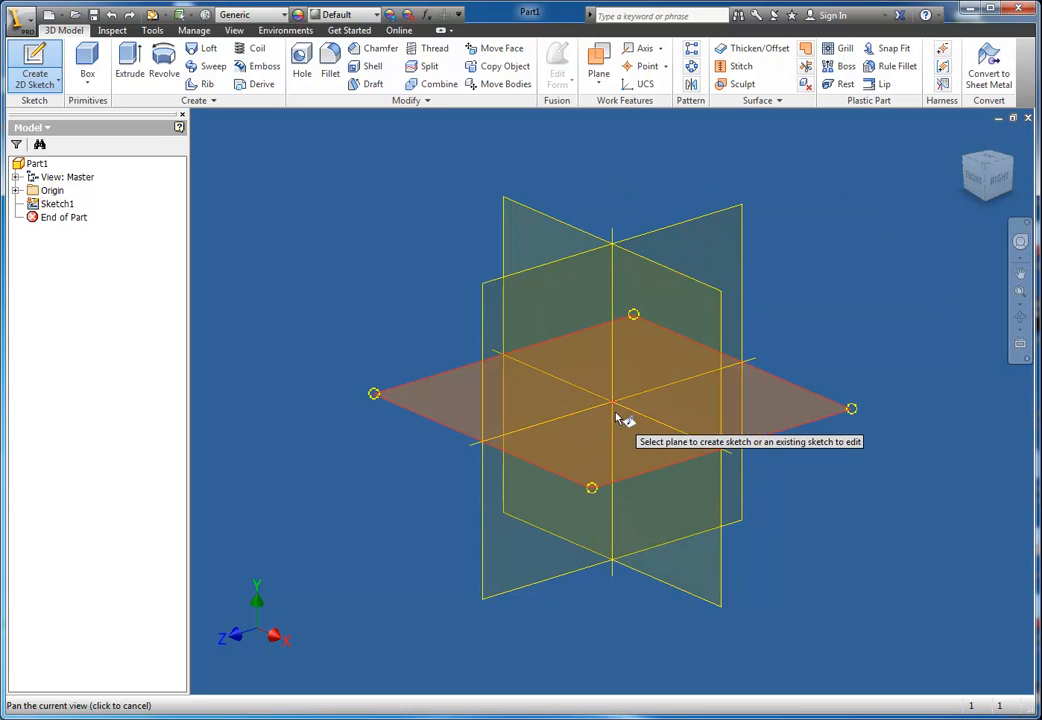
{"action": "mouse_move", "coordinate": [636, 422]}
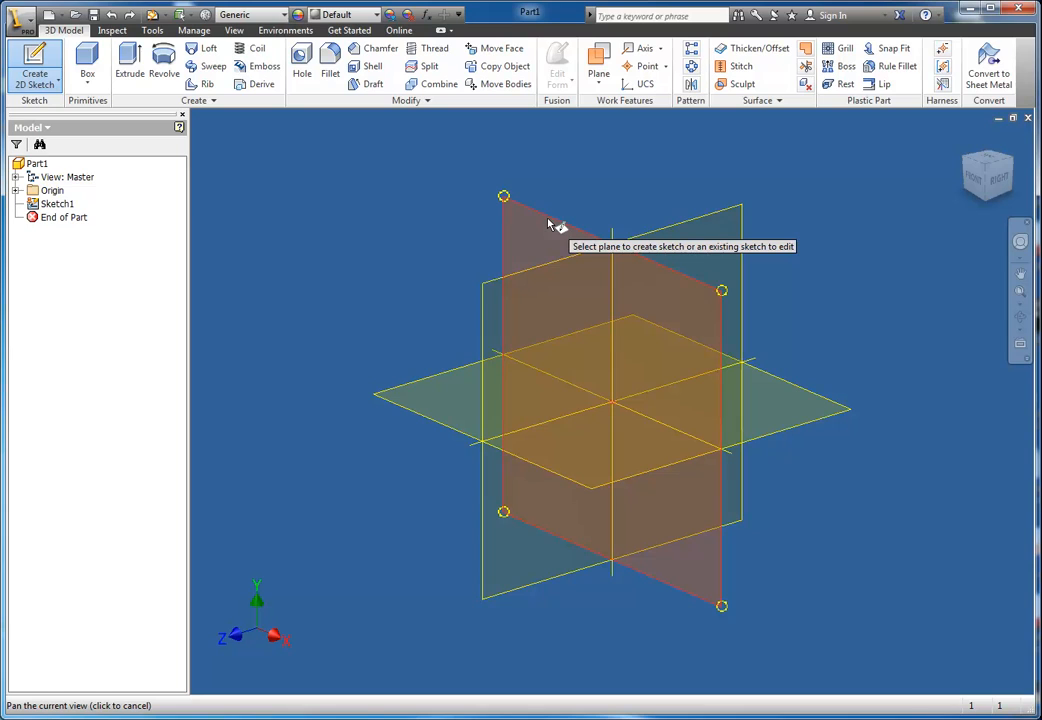
{"action": "mouse_move", "coordinate": [796, 204]}
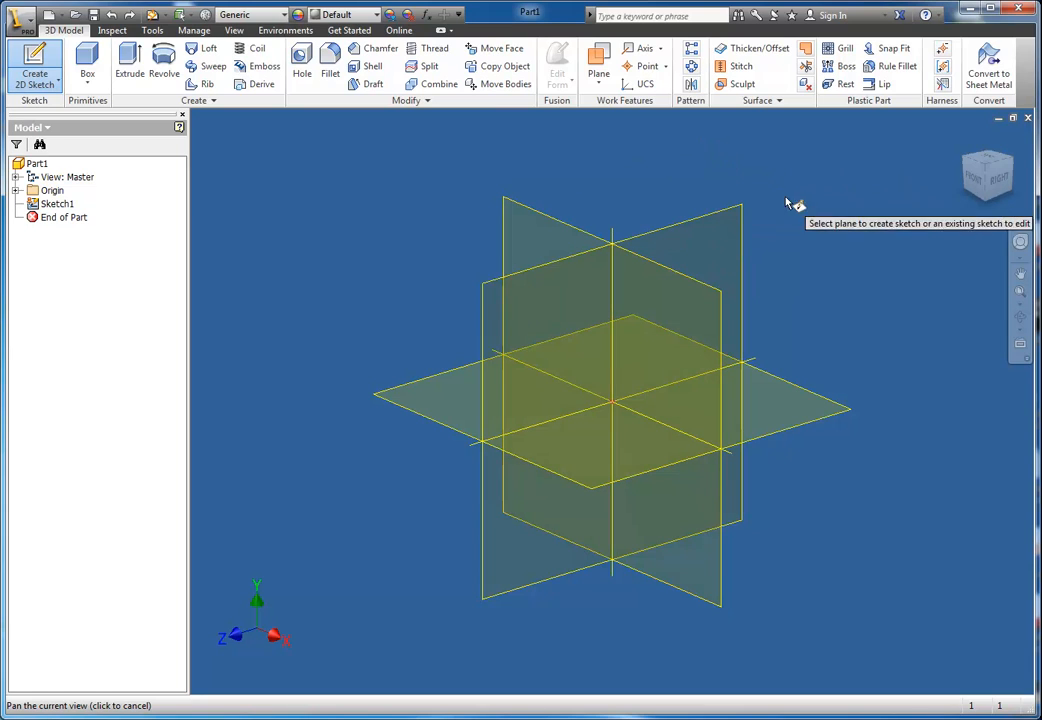
{"action": "mouse_move", "coordinate": [820, 380]}
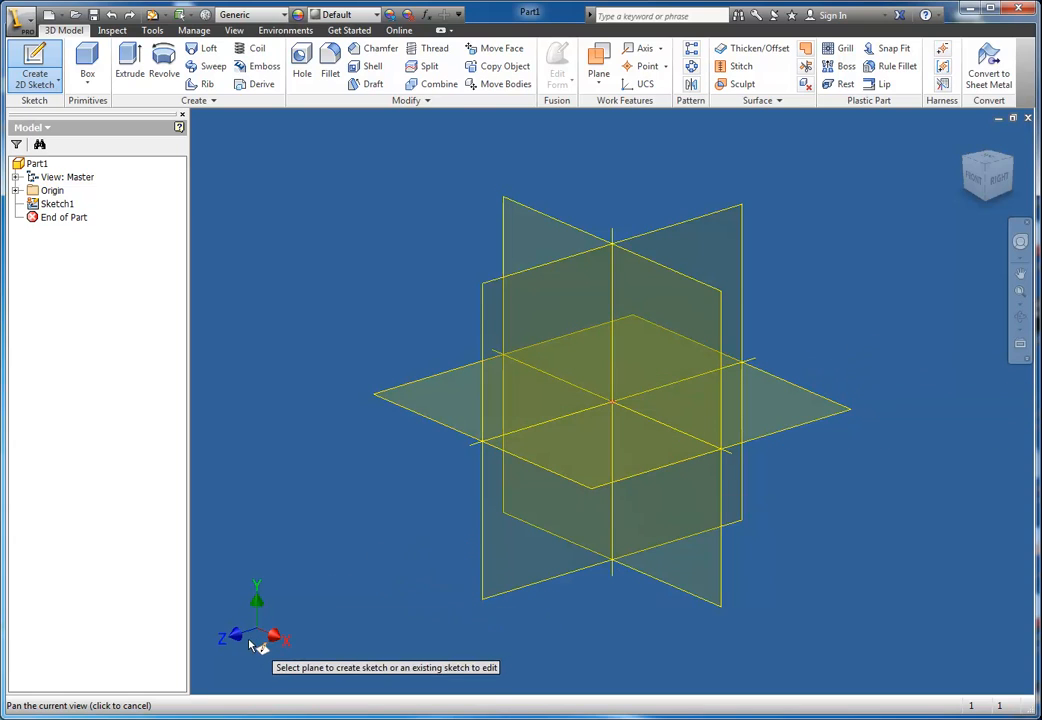
{"action": "mouse_move", "coordinate": [536, 480]}
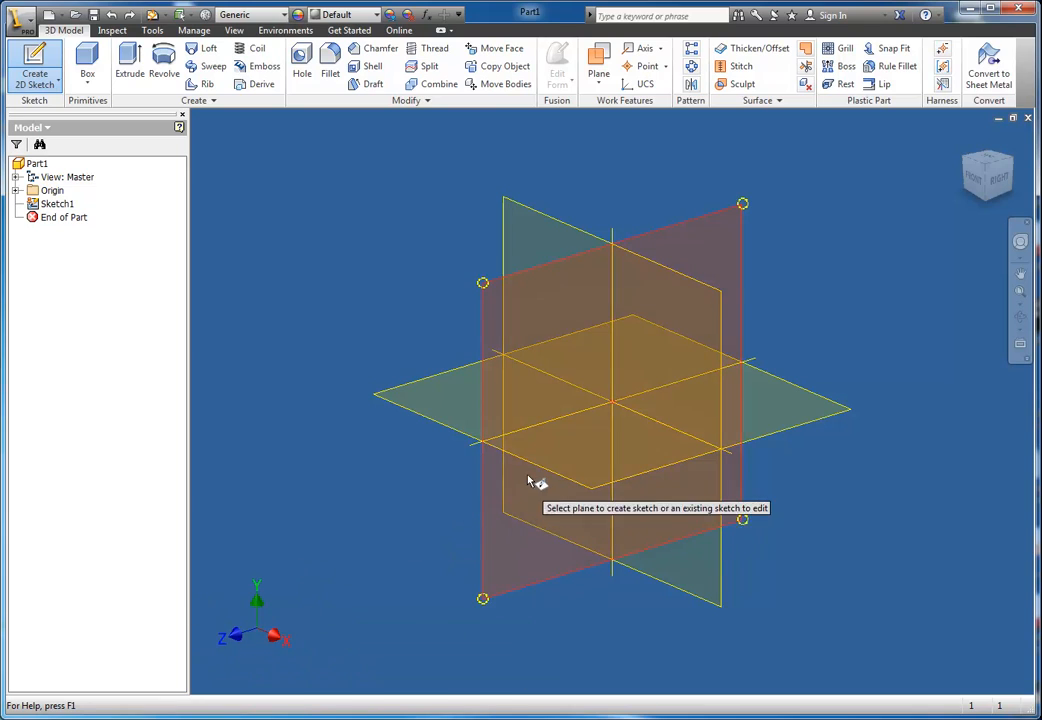